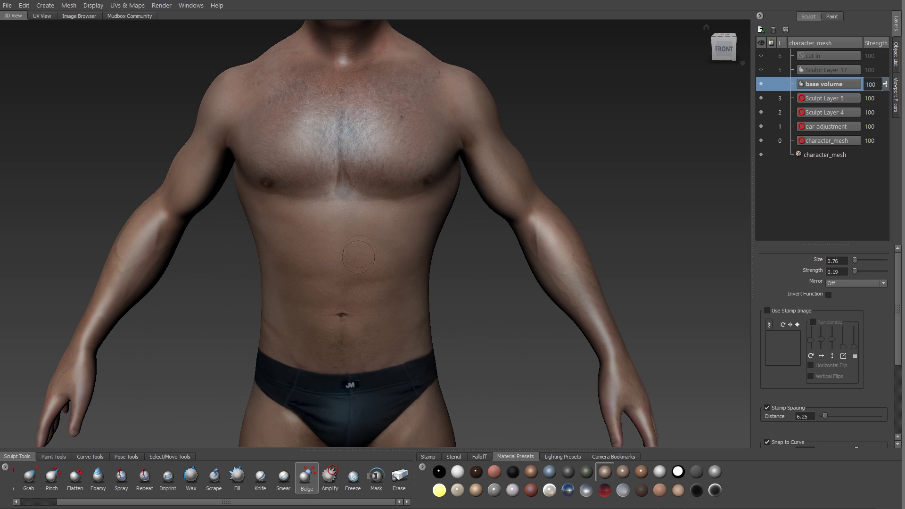
# - Set the Bulge brush to mirror strokes across the X axis
pyautogui.click(857, 283)
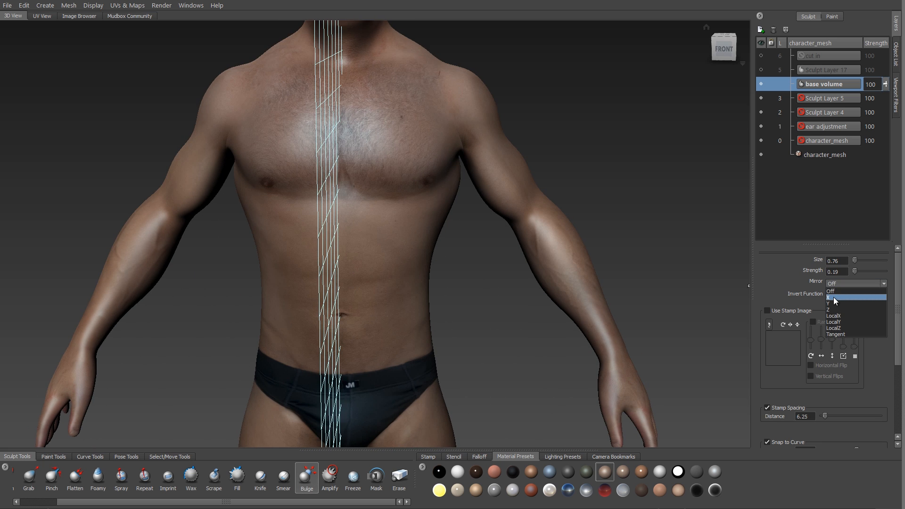
pyautogui.click(832, 297)
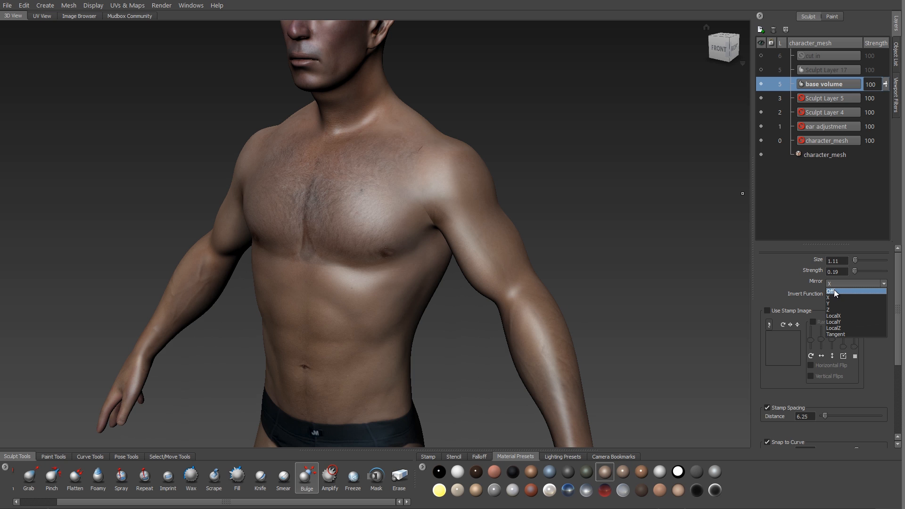
# - With mirroring off, carve the abs into a six-pack, then pick up the Foamy brush
pyautogui.click(834, 290)
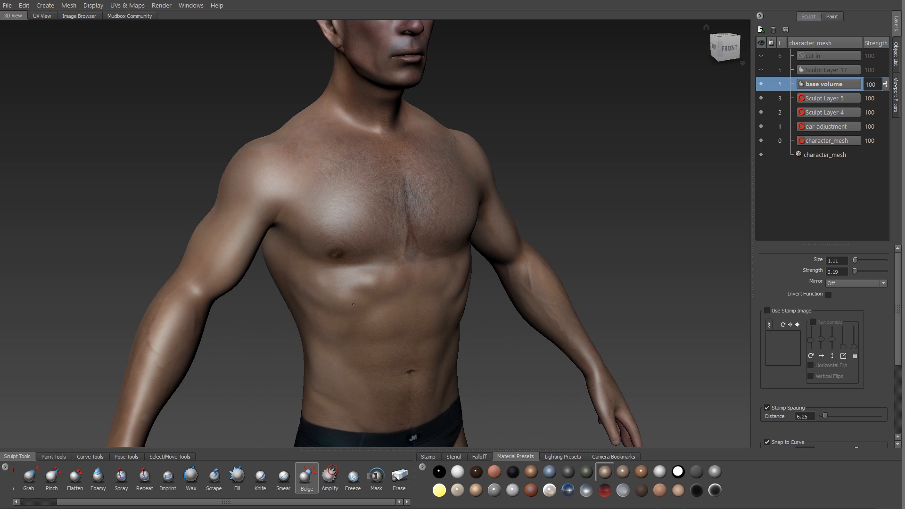
pyautogui.moveTo(860, 272); pyautogui.dragTo(889, 272)
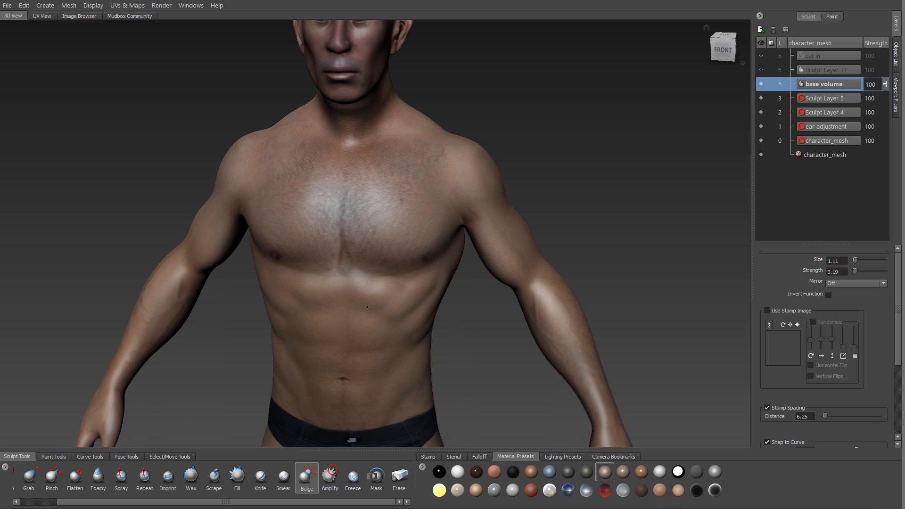
pyautogui.moveTo(855, 272); pyautogui.dragTo(884, 272)
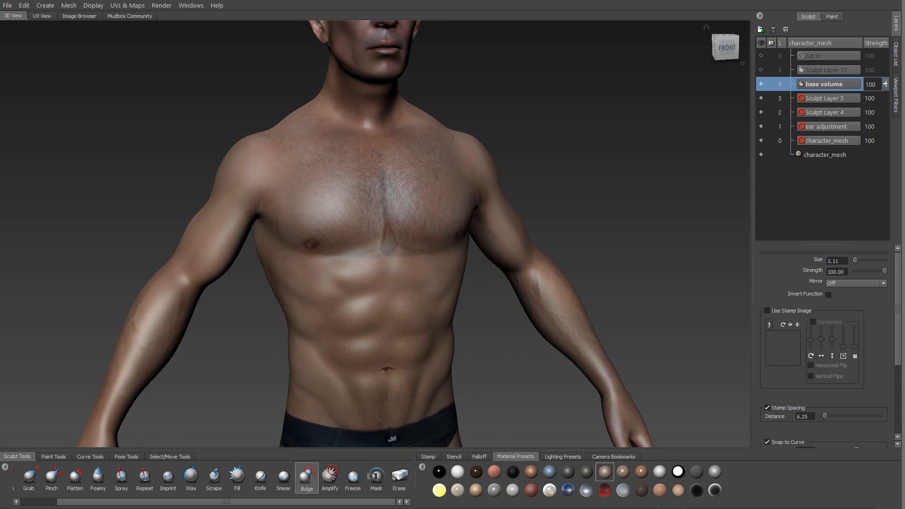
pyautogui.click(191, 477)
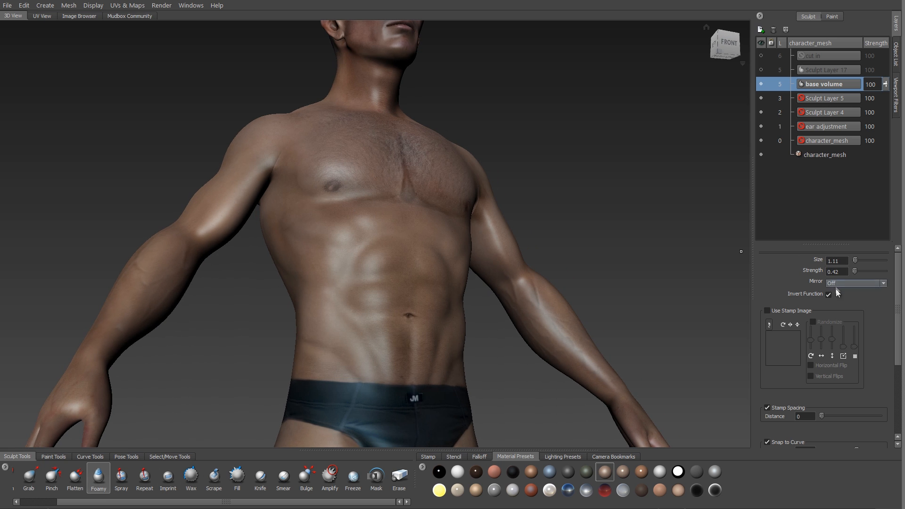
# - With X mirroring on, bulge out the pectorals near the armpits and sharpen the arm forms
pyautogui.click(854, 283)
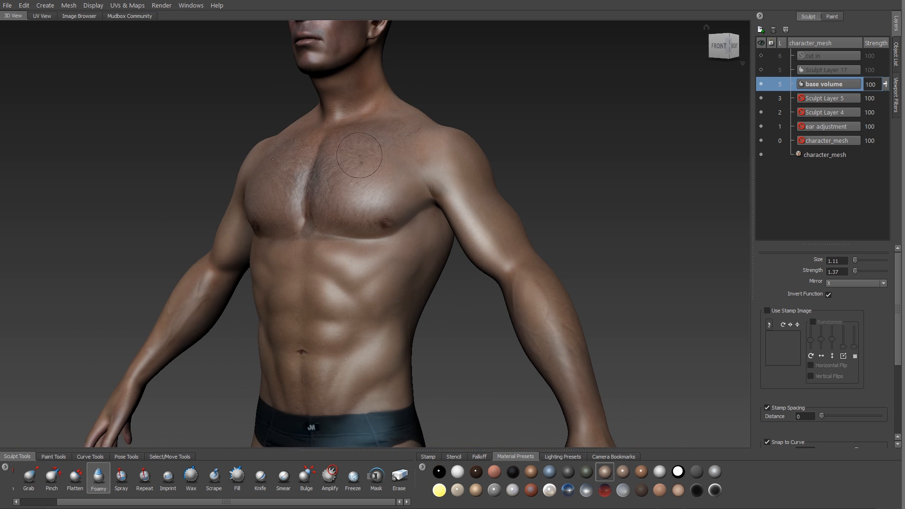
pyautogui.click(306, 478)
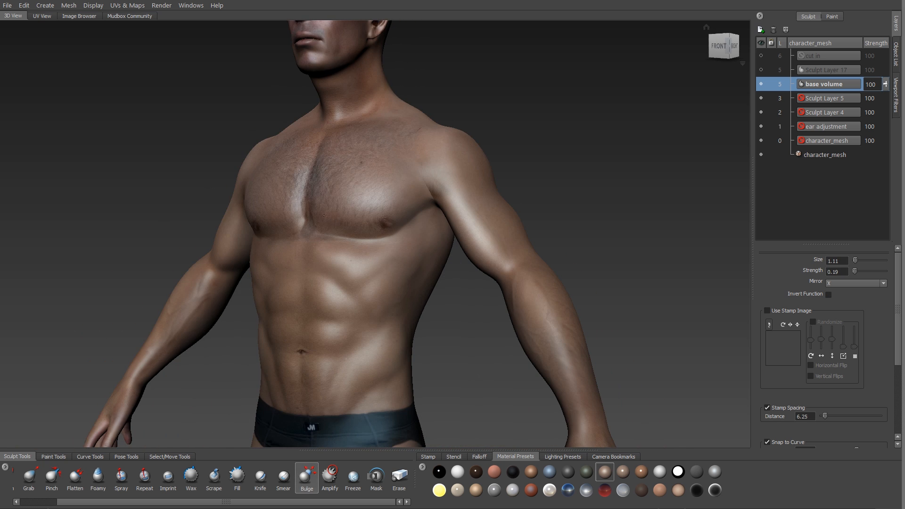
pyautogui.moveTo(411, 196)
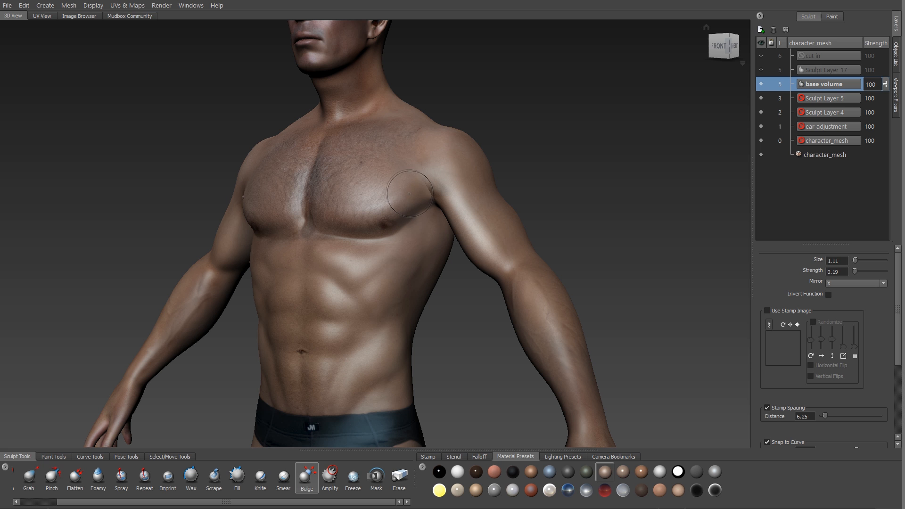
pyautogui.moveTo(857, 272); pyautogui.dragTo(884, 271)
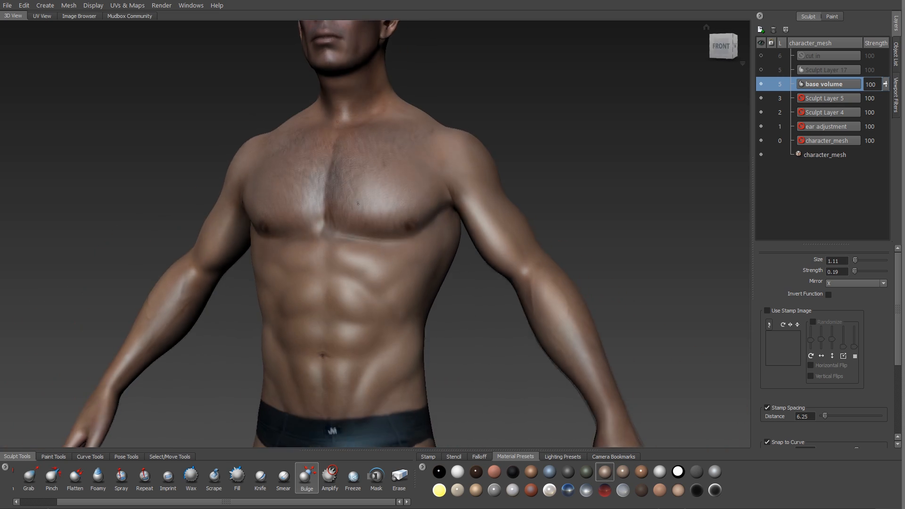
pyautogui.click(97, 475)
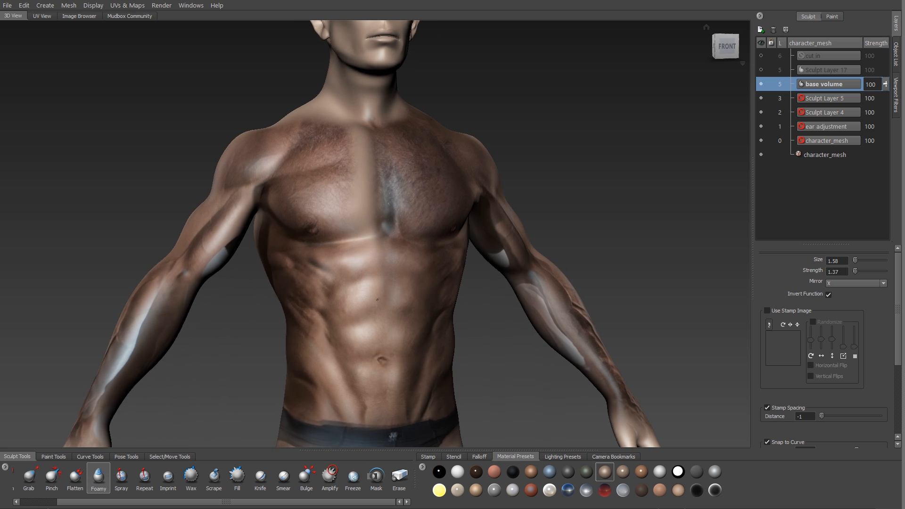
# - Show the paint layers and hide one of them, leaving muscle_project visible
pyautogui.click(829, 15)
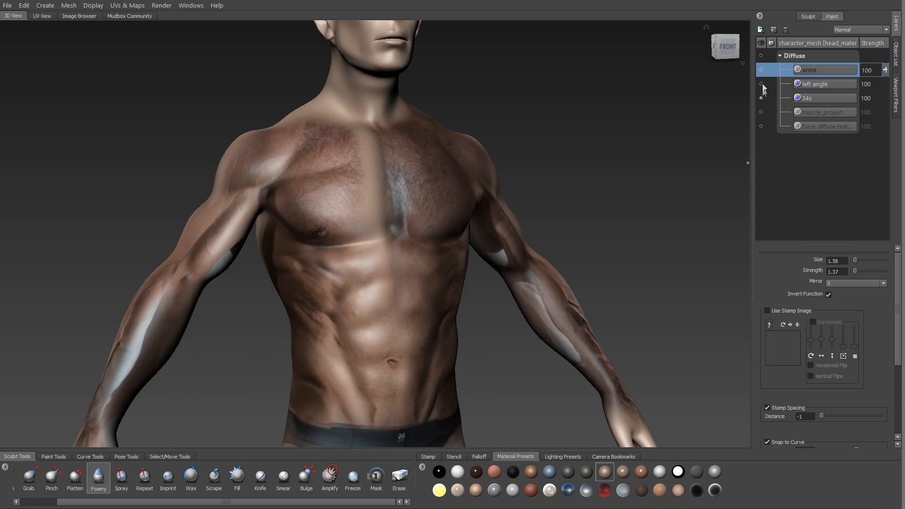
pyautogui.click(762, 84)
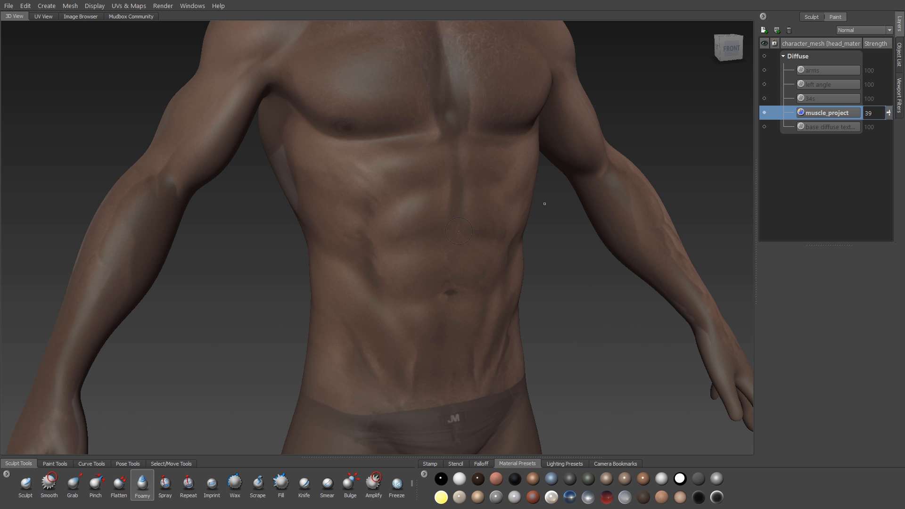
# - Return to the sculpt layers to start the lines detailing work on the abdomen
pyautogui.click(811, 4)
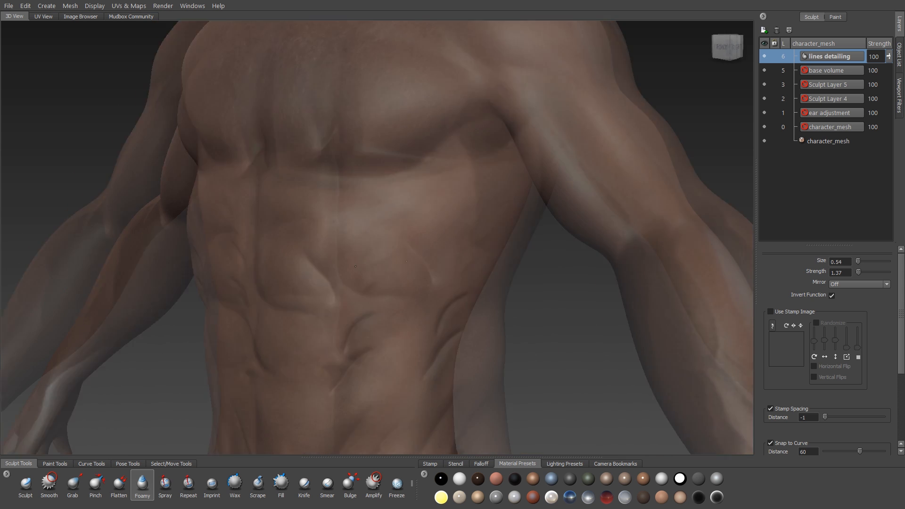
# - Switch to the paint layers to turn off the muscle_project projection
pyautogui.click(835, 17)
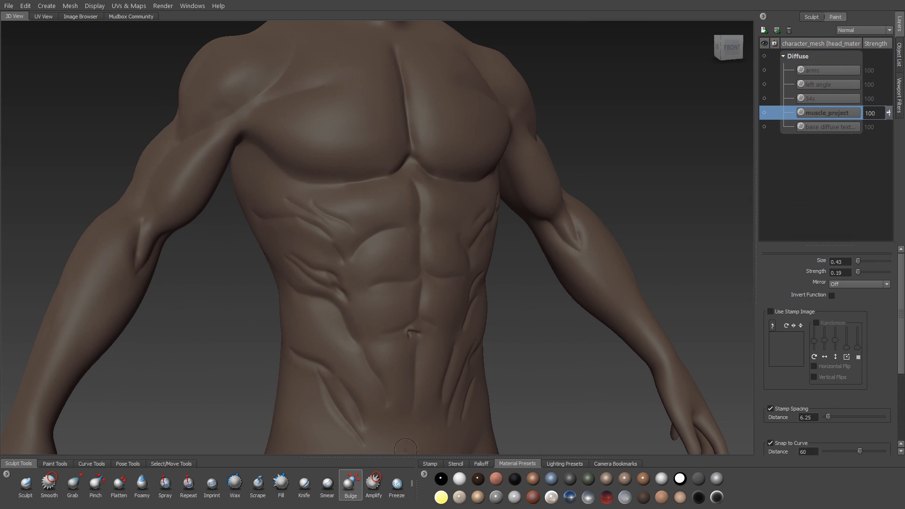
# - Back on the sculpt layers, erase line detail along the side of the ribcage
pyautogui.click(816, 15)
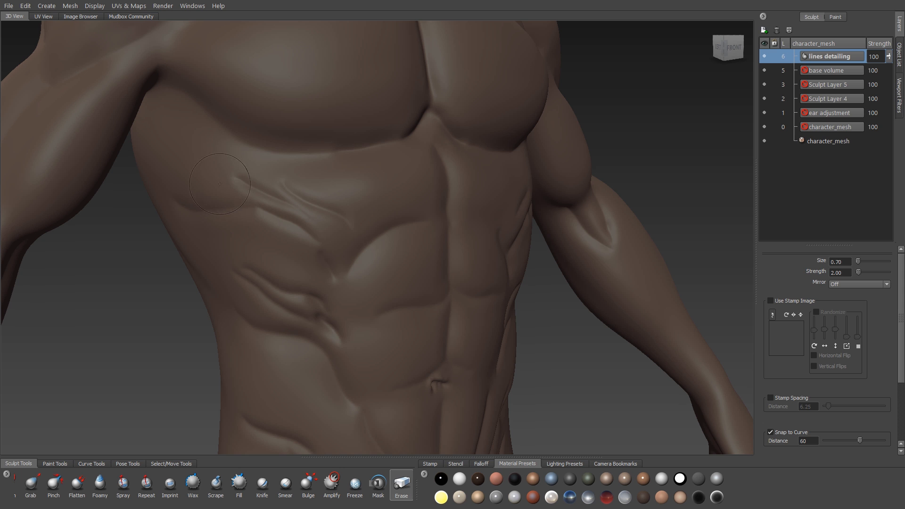
pyautogui.moveTo(220, 184); pyautogui.dragTo(378, 215)
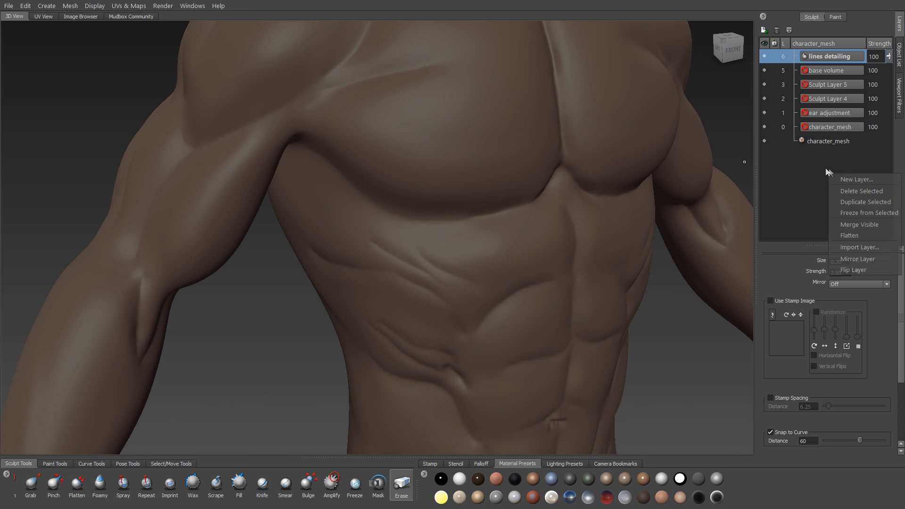
# - Add a sculpt layer named 'line smooth…' and soften the abdominal grooves with Smooth
pyautogui.click(856, 179)
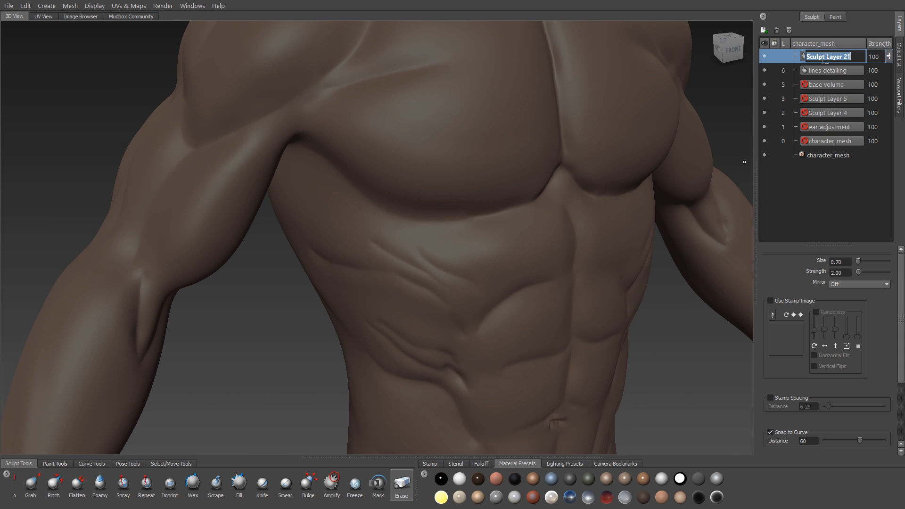
pyautogui.write('line smoothing')
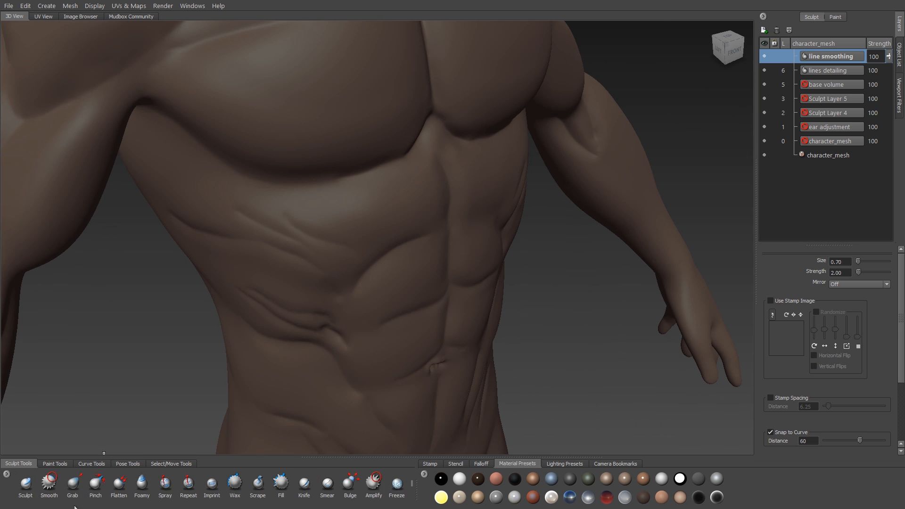
pyautogui.click(49, 485)
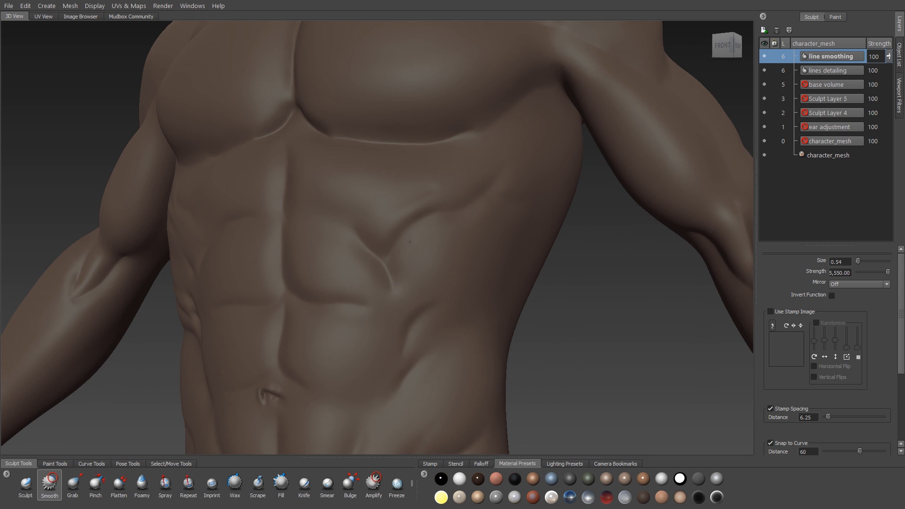
pyautogui.moveTo(410, 204)
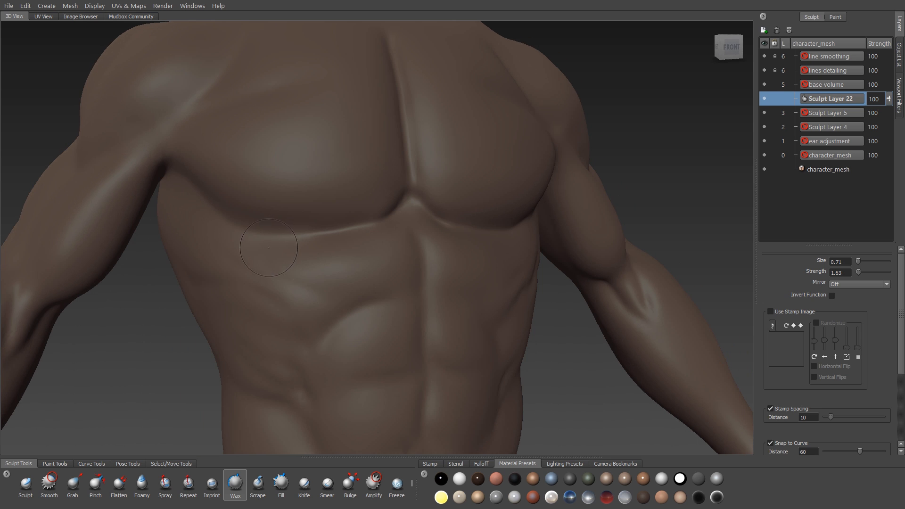
# - Wax up volume along the ribcage below the chest, then bring up the symmetry choices
pyautogui.moveTo(269, 247); pyautogui.dragTo(326, 244)
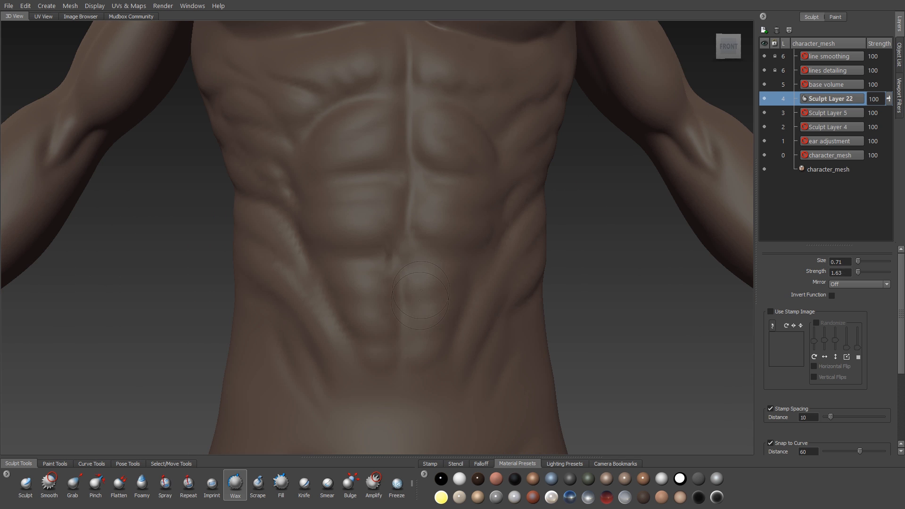
pyautogui.click(859, 284)
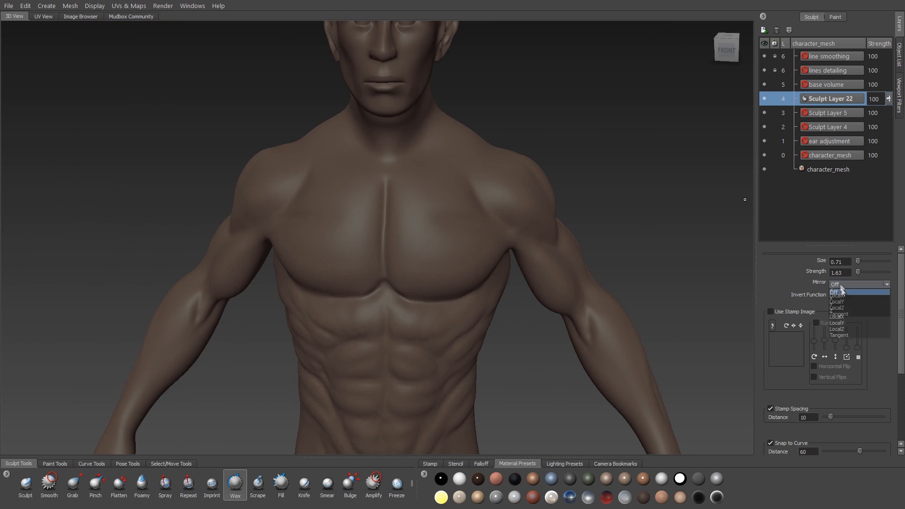
# - With X mirroring, wax volume onto the back of the shoulder muscles
pyautogui.click(844, 293)
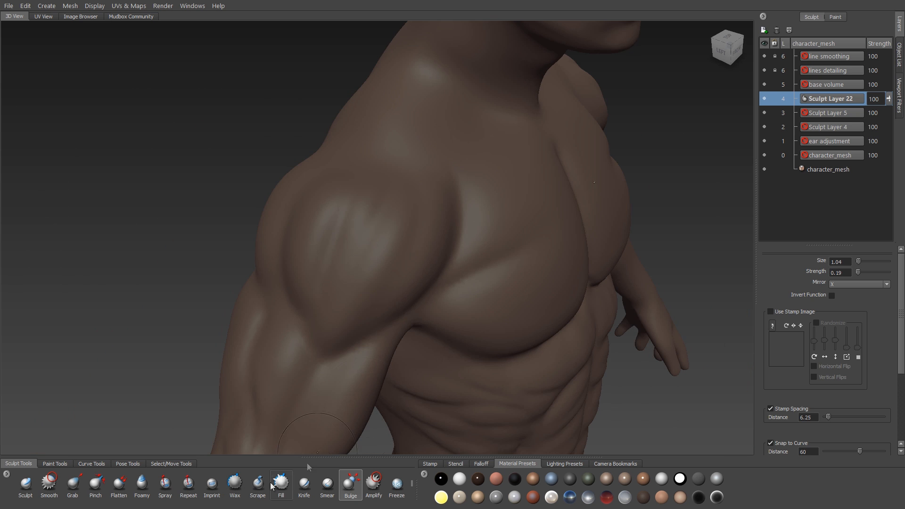
pyautogui.click(235, 486)
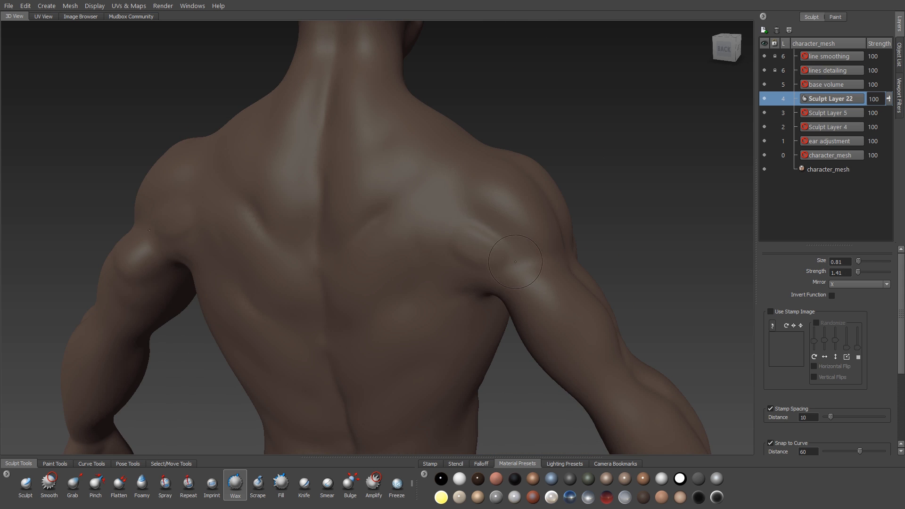
pyautogui.moveTo(514, 262); pyautogui.dragTo(439, 251)
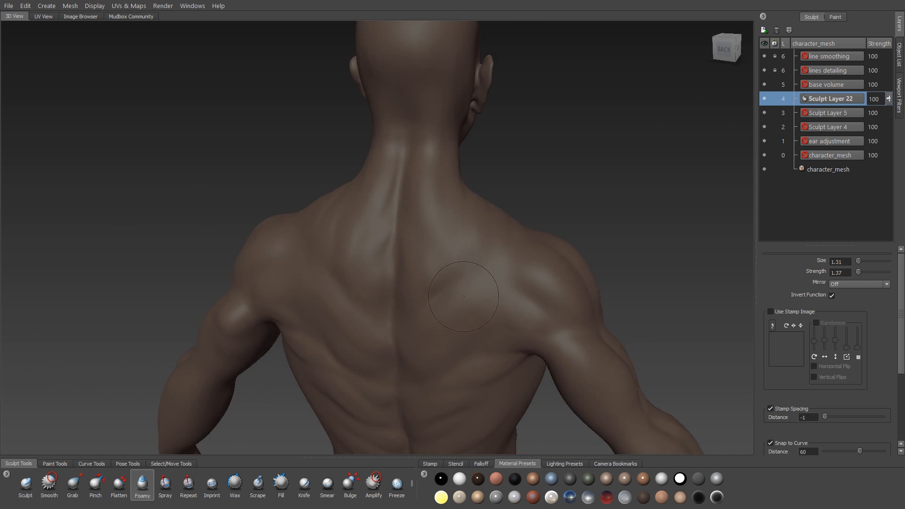
# - Carve the upper back near the shoulder blade and refine the muscles along the spine
pyautogui.moveTo(451, 289); pyautogui.dragTo(416, 242)
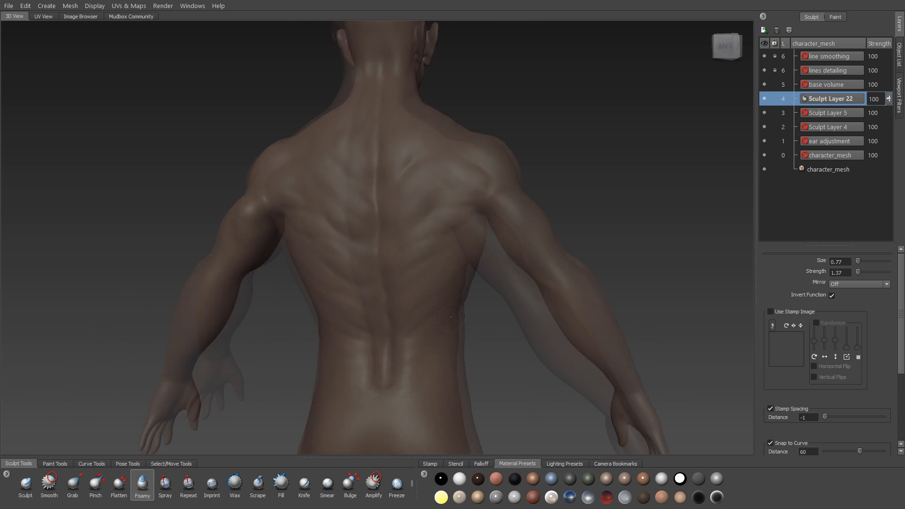
pyautogui.moveTo(451, 318); pyautogui.dragTo(416, 260)
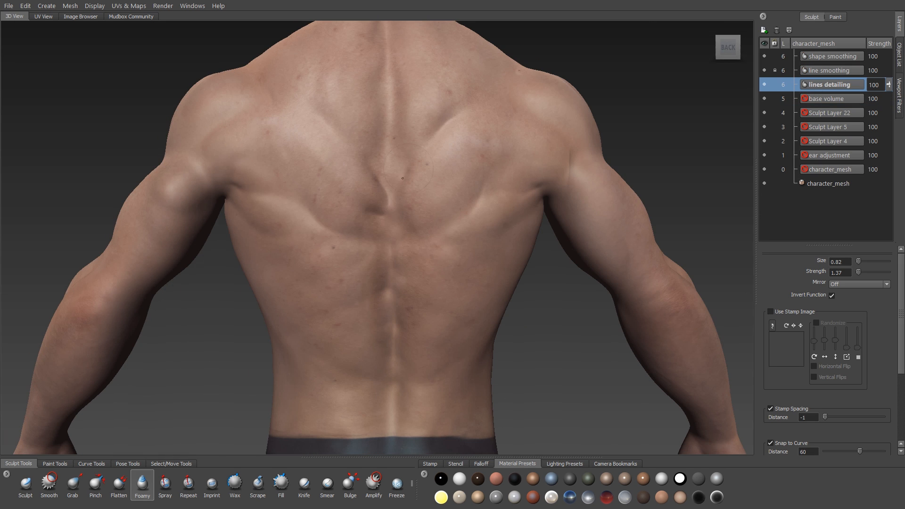
pyautogui.moveTo(439, 225)
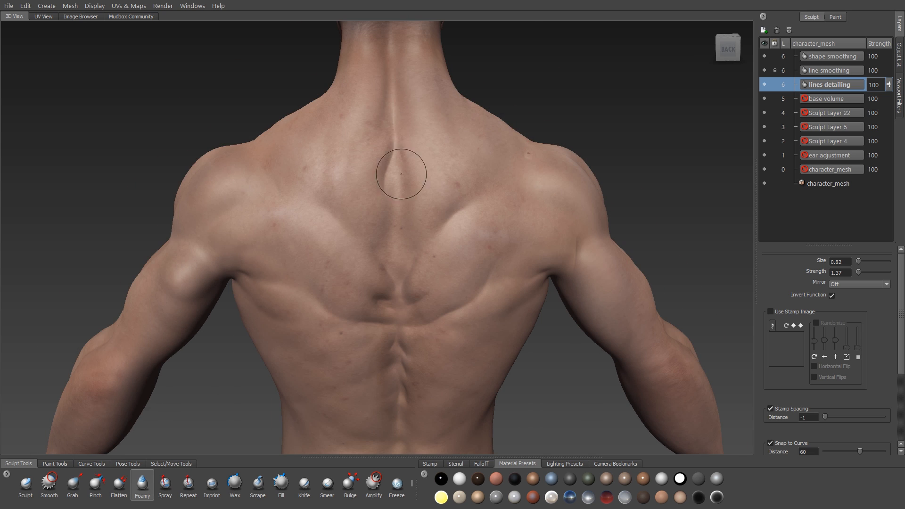
# - Brush detail at the base of the neck and upper back on the detailing and smoothing layers
pyautogui.click(831, 69)
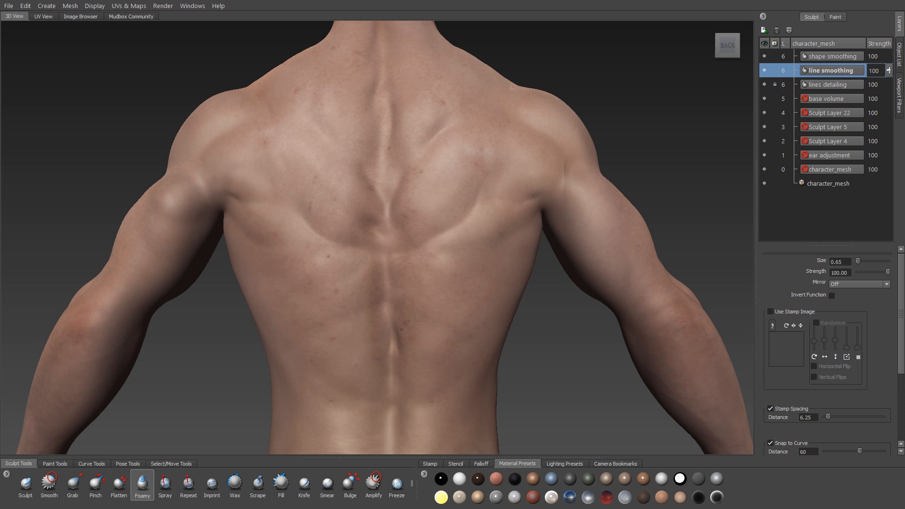
pyautogui.click(351, 482)
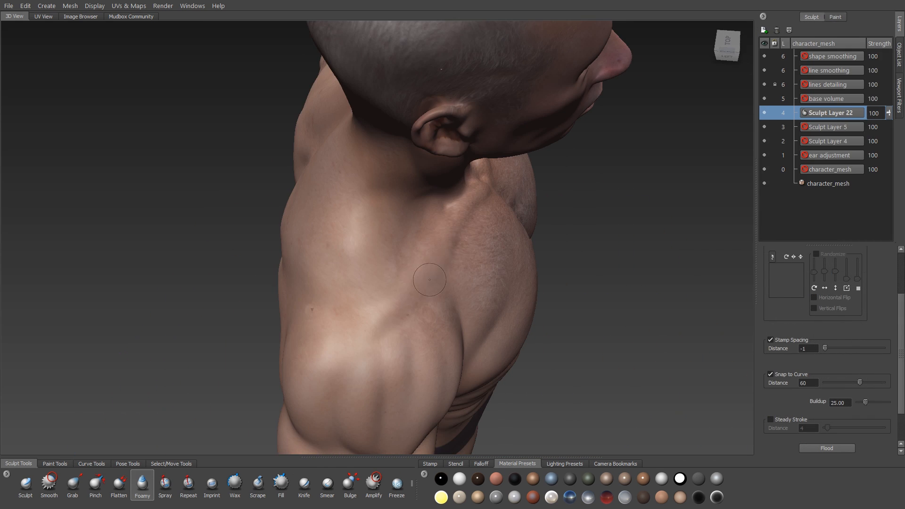
# - Shape the trapezius beside the neck and the neck muscle below the ear
pyautogui.moveTo(430, 281); pyautogui.dragTo(431, 243)
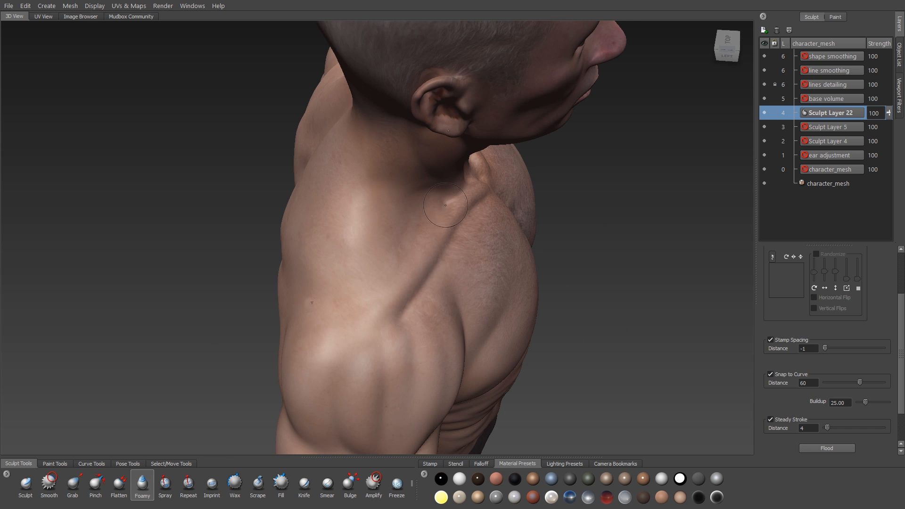
pyautogui.moveTo(444, 204); pyautogui.dragTo(356, 226)
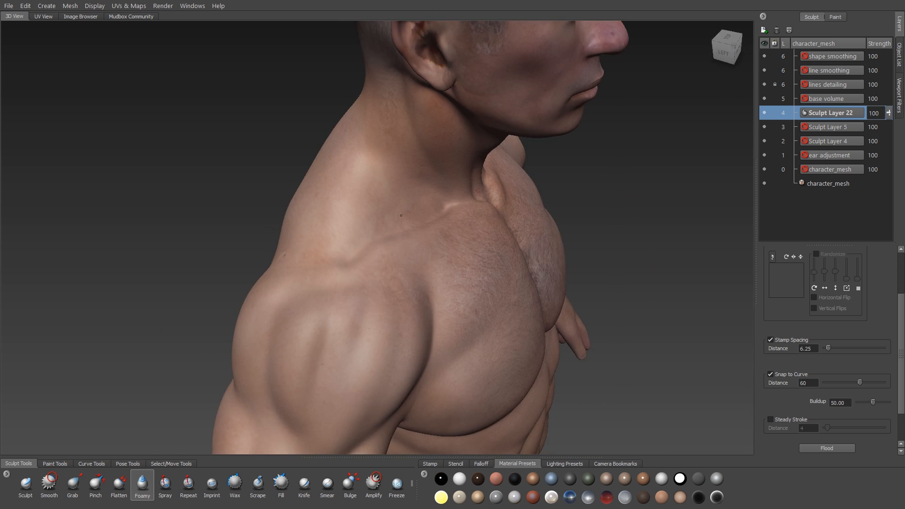
pyautogui.click(235, 495)
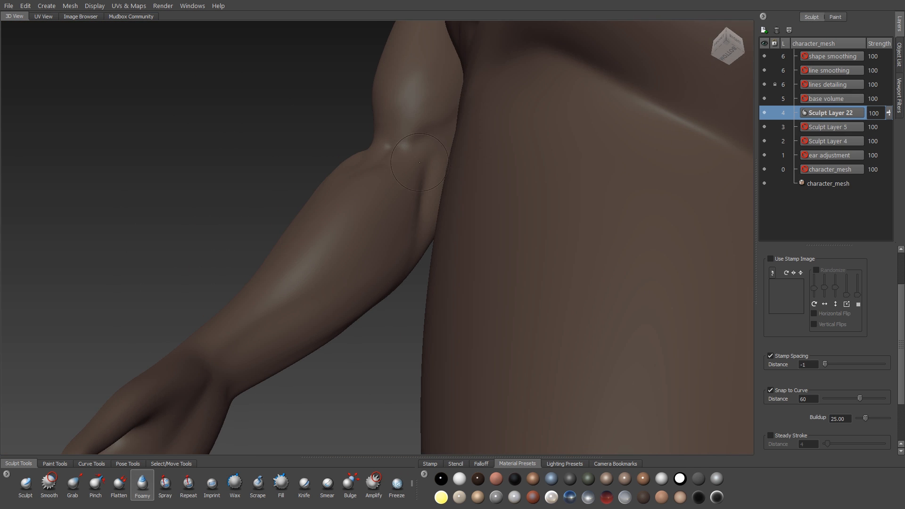
# - Sculpt muscle definition at the inner elbow and add form to the forearm
pyautogui.moveTo(419, 162); pyautogui.dragTo(355, 279)
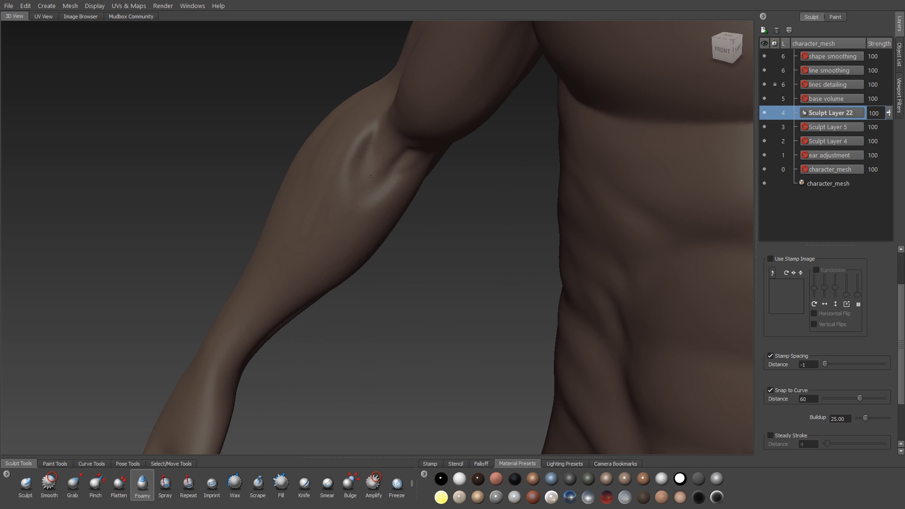
pyautogui.click(351, 483)
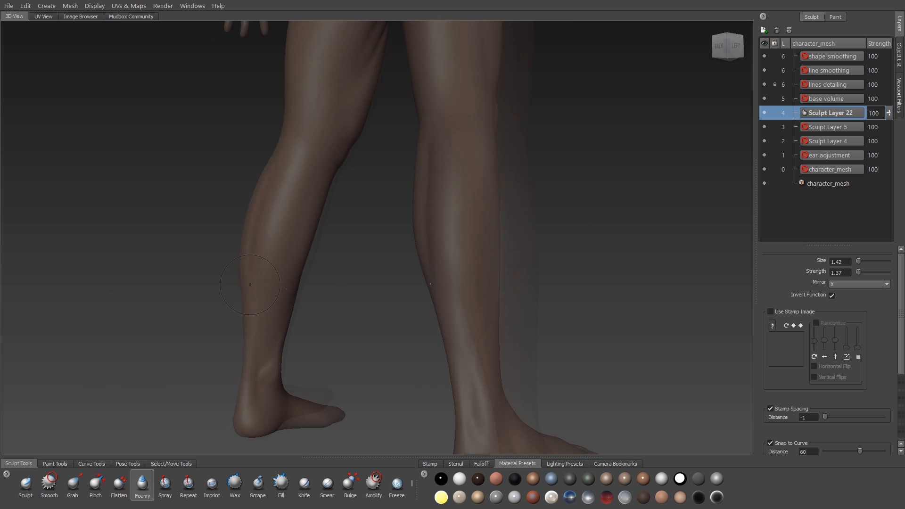
# - Sculpt the calf from front and back, then refine the knee and shin forms
pyautogui.moveTo(250, 284); pyautogui.dragTo(437, 223)
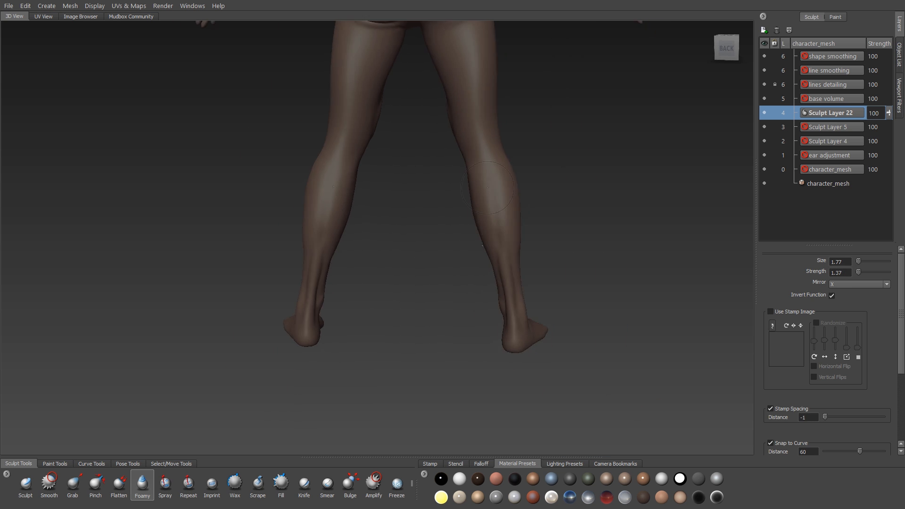
pyautogui.click(350, 482)
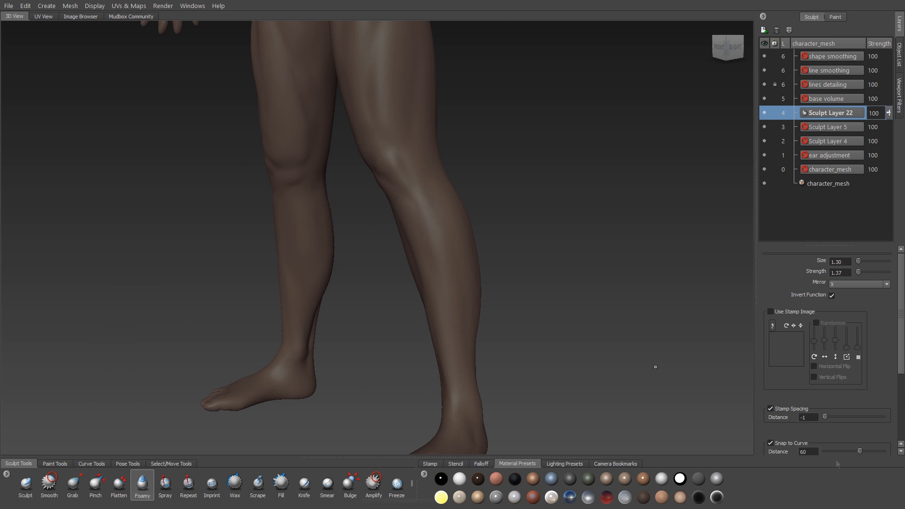
pyautogui.moveTo(656, 367); pyautogui.dragTo(488, 286)
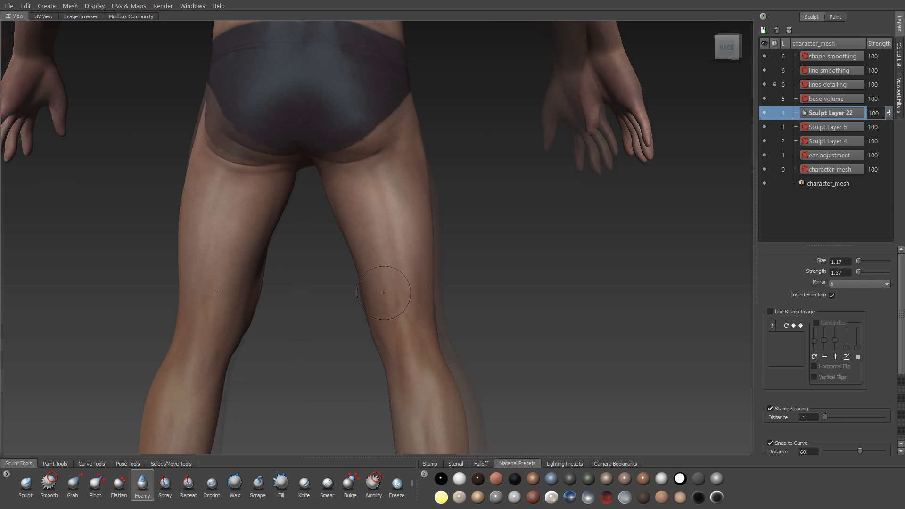
# - Define the hamstring on the back of the thigh with the Foamy tool
pyautogui.click(234, 483)
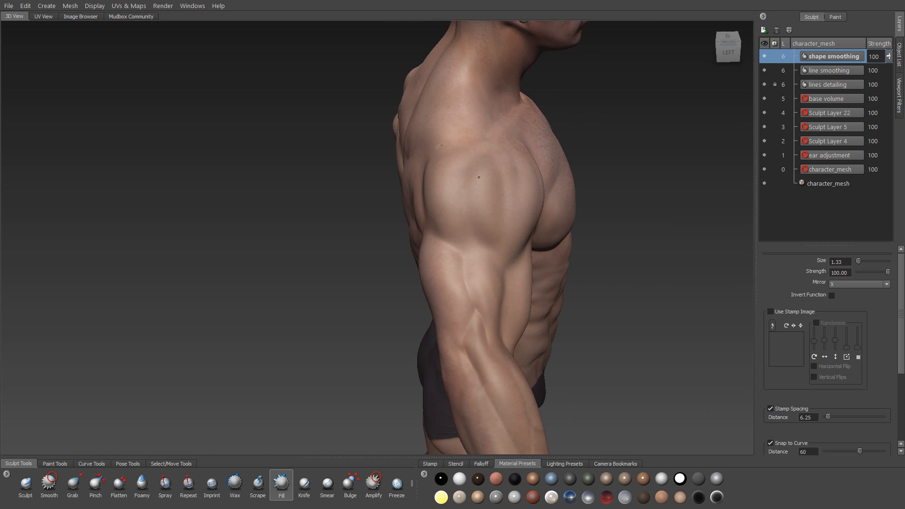
# - Fill out the deltoid shoulder muscle with the Fill tool
pyautogui.click(859, 285)
pyautogui.write('muscle forms lvl 4')
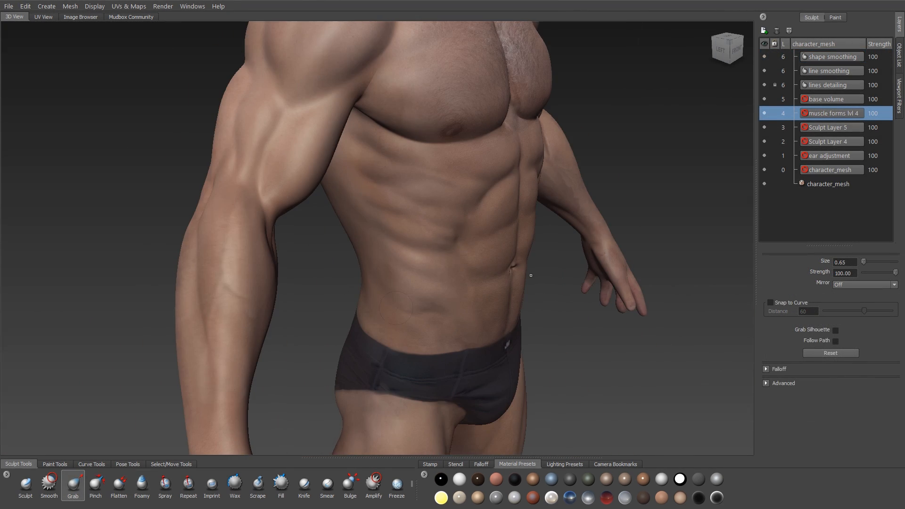
# - Nudge the abdominal forms into shape with the Grab tool
pyautogui.moveTo(323, 168); pyautogui.dragTo(335, 168)
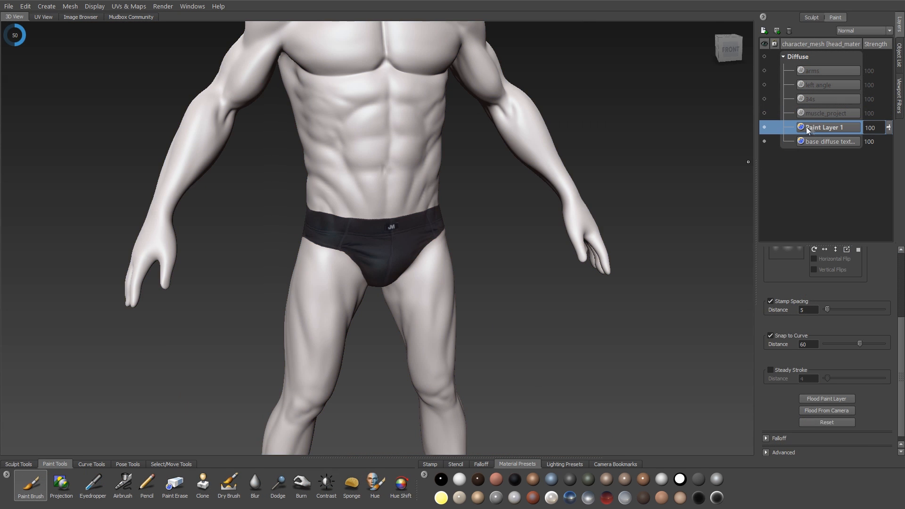
# - Freeze from Paint Layer 1 and add a new sculpt layer for the briefs
pyautogui.rightClick(826, 127)
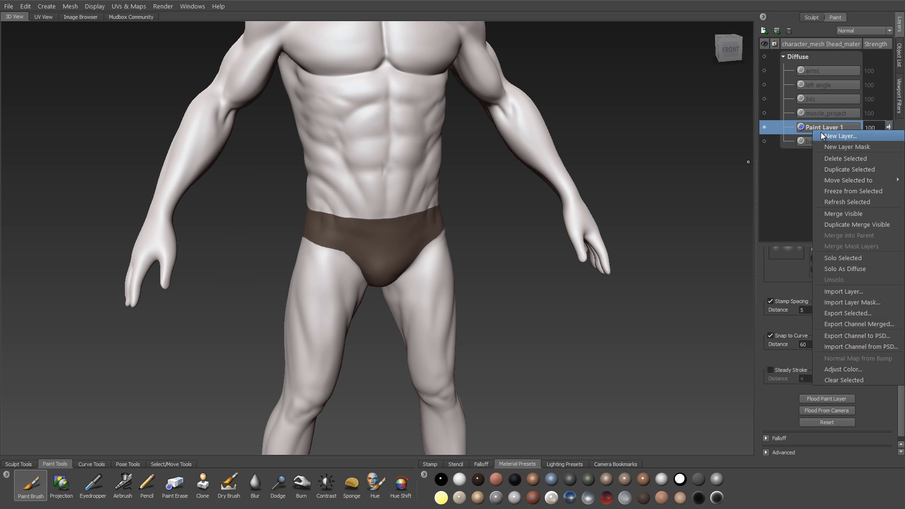
pyautogui.moveTo(847, 194)
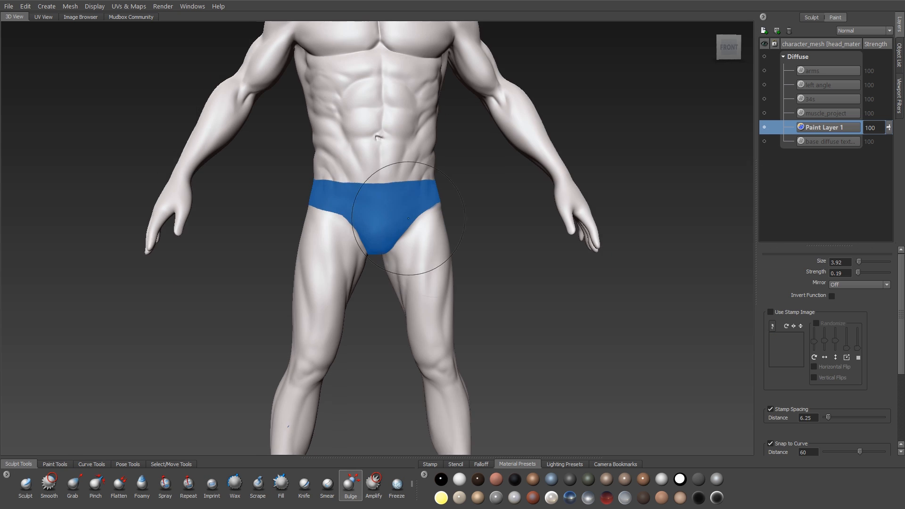
pyautogui.click(818, 17)
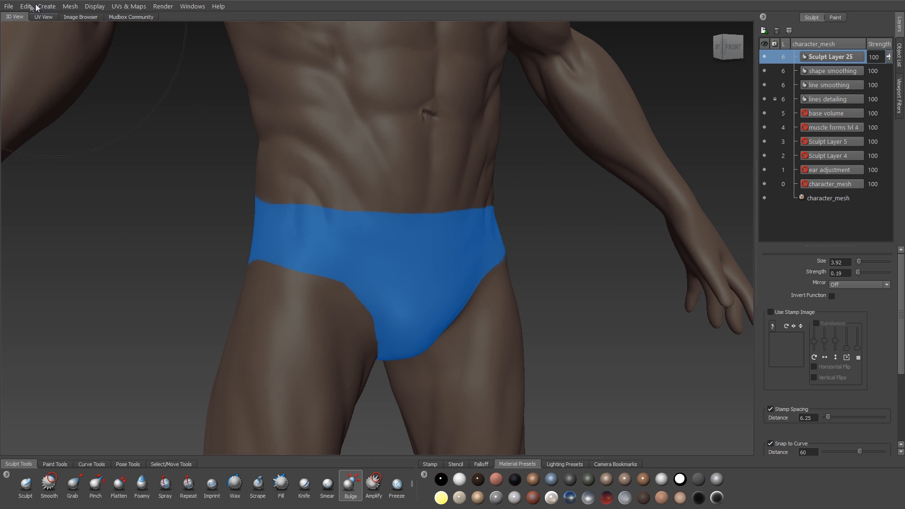
# - Invert the freeze and sculpt a raised waistband edge along the briefs with Bulge
pyautogui.click(28, 5)
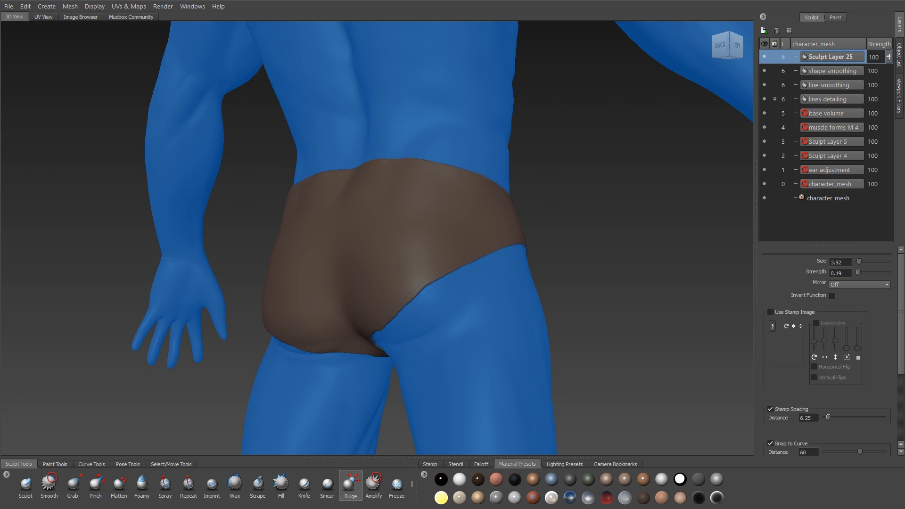
pyautogui.click(24, 6)
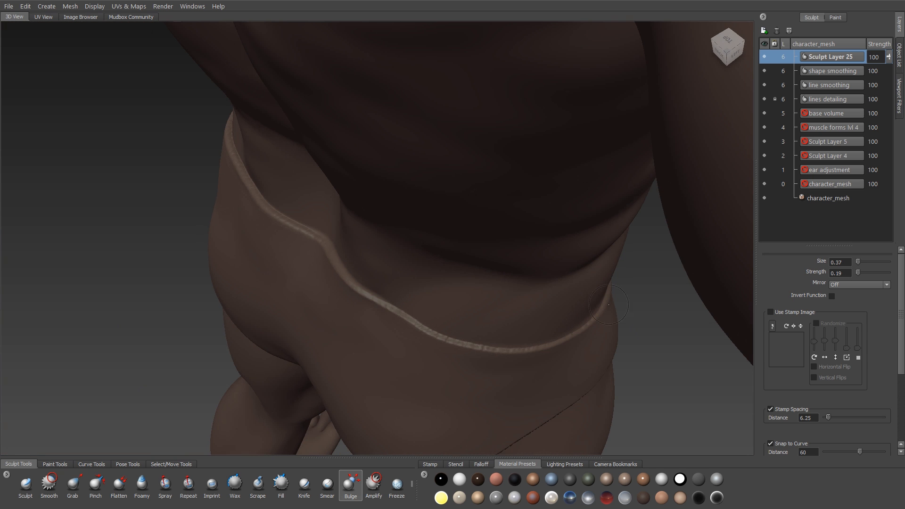
pyautogui.moveTo(608, 305); pyautogui.dragTo(475, 282)
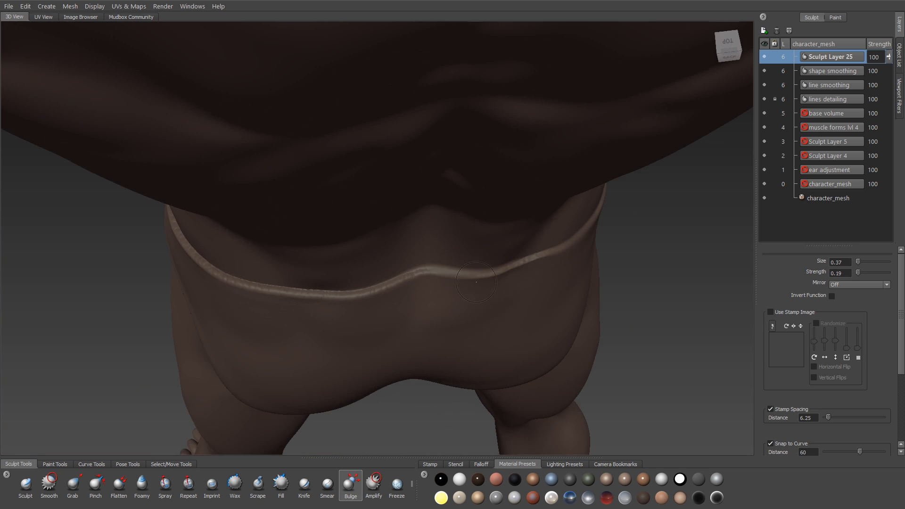